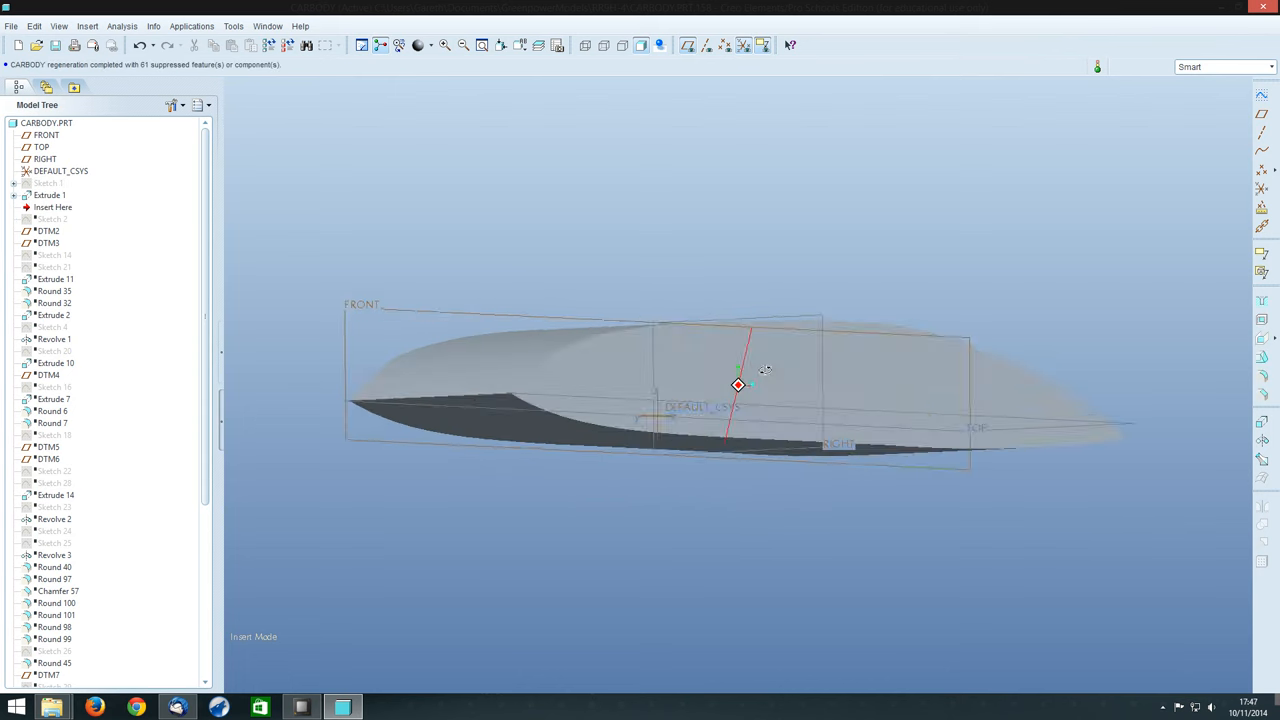
- Accept Extrude 1's side-profile definition at 600 depth after inspecting the model
drag(764, 372, 736, 410)
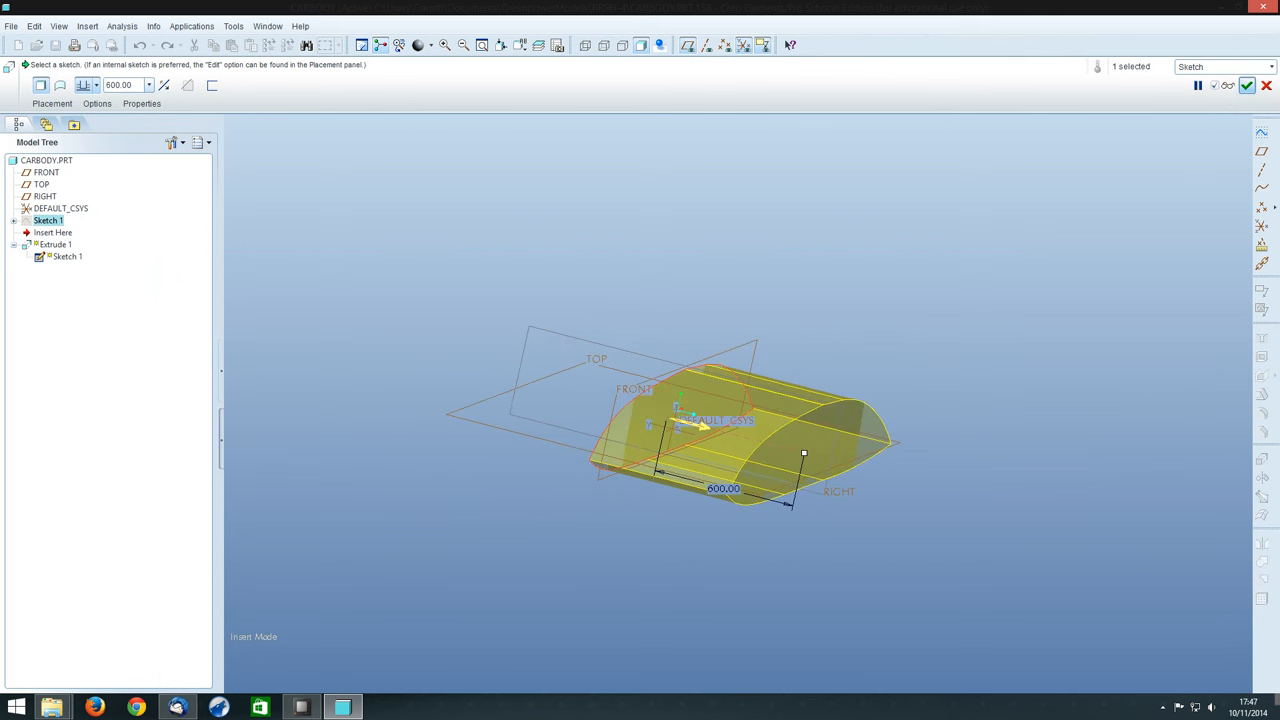
click(1246, 84)
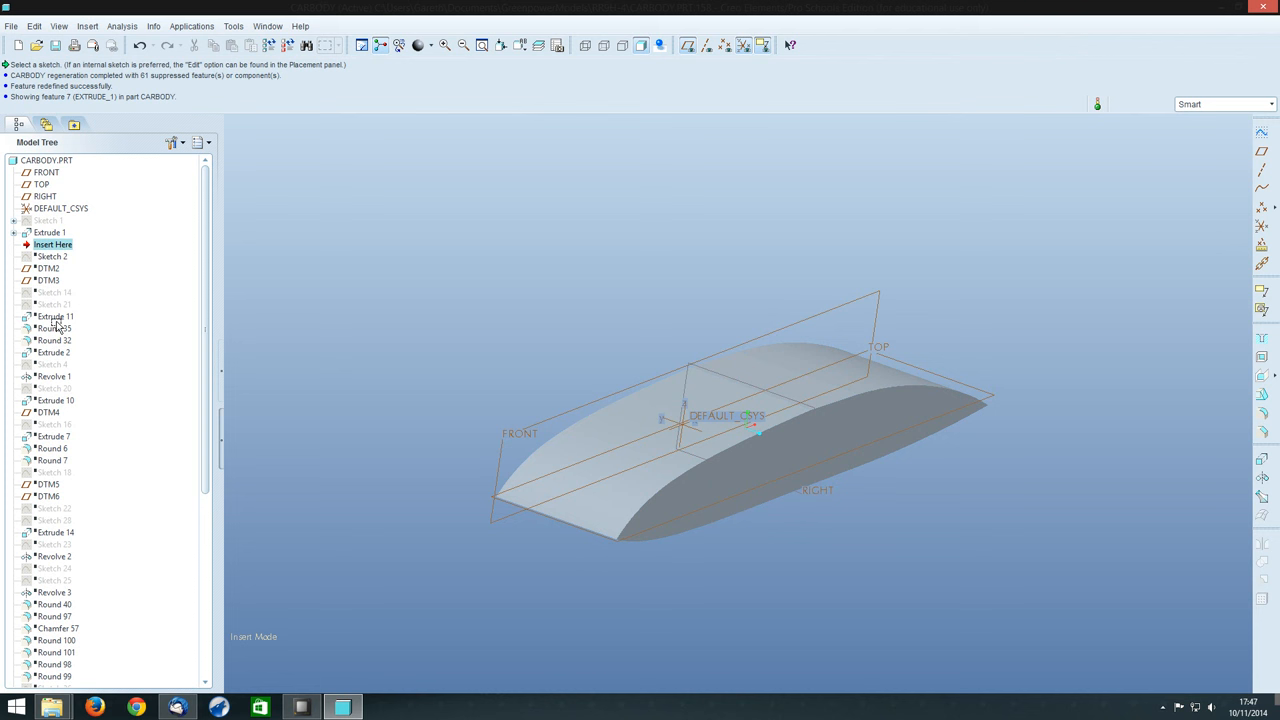
mouse_move(164, 348)
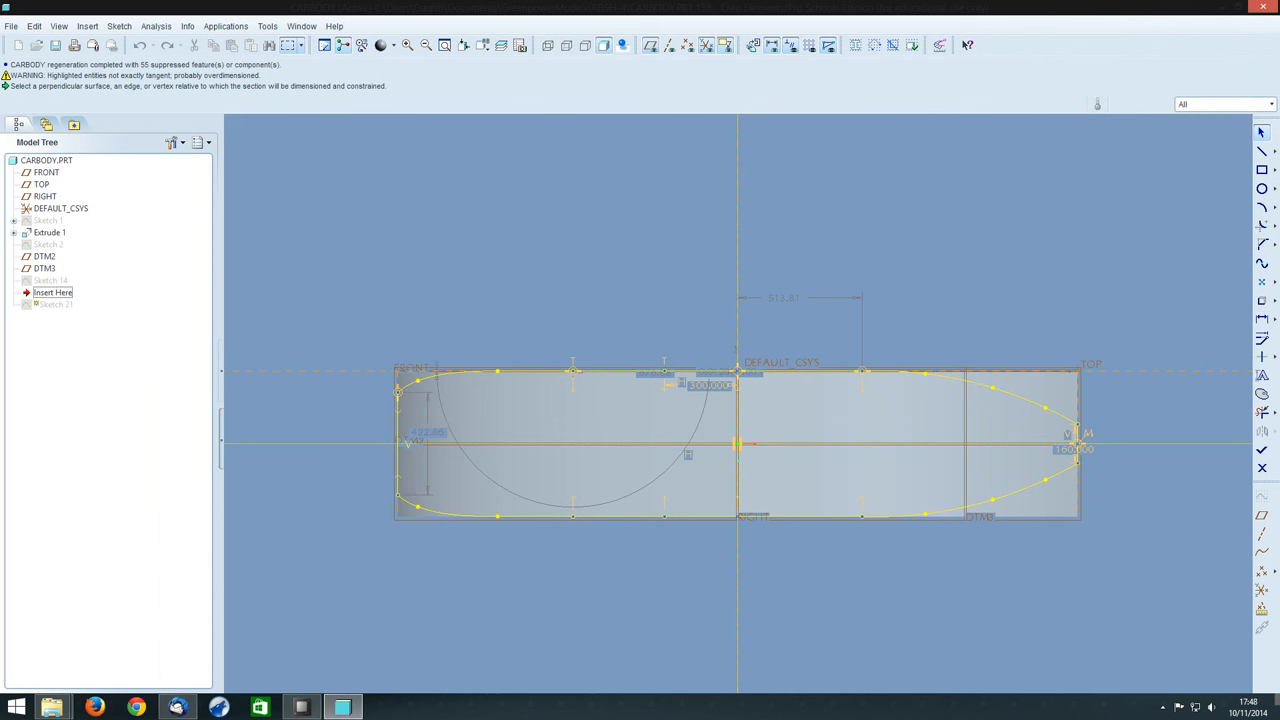
mouse_move(398, 444)
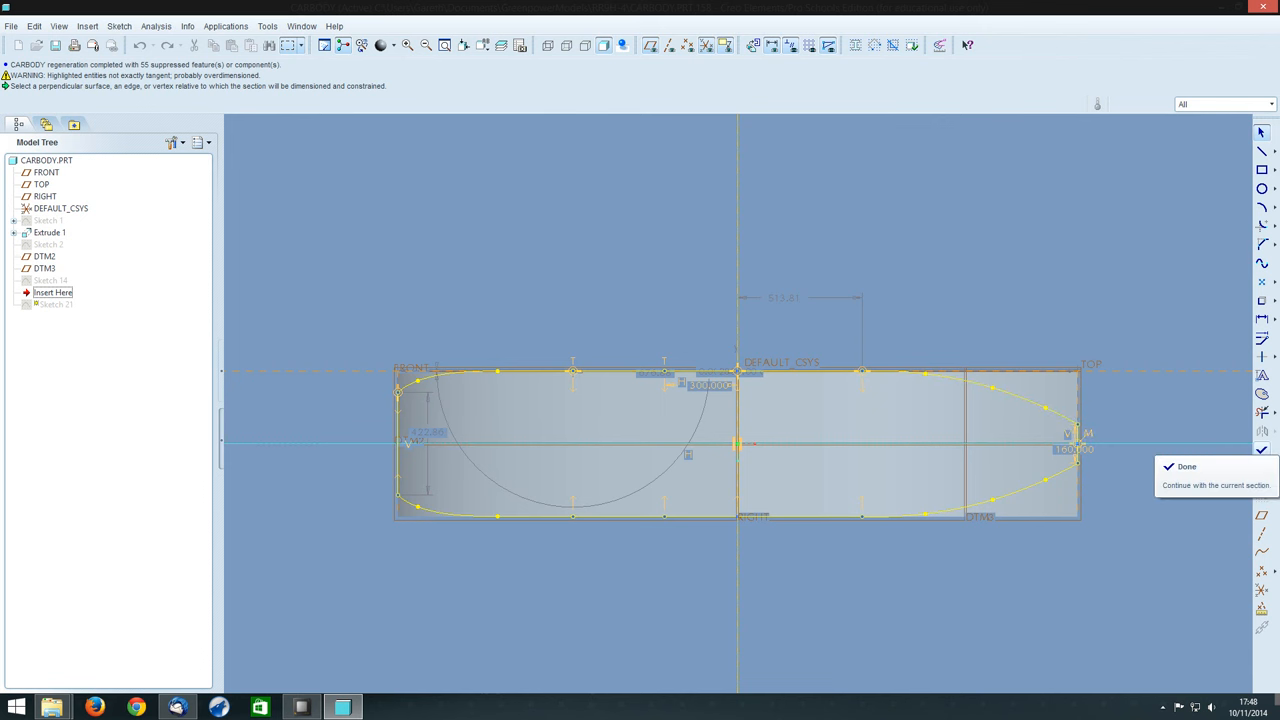
- Complete Sketch 21's plan profile with rounded tail and tapered nose
click(1186, 468)
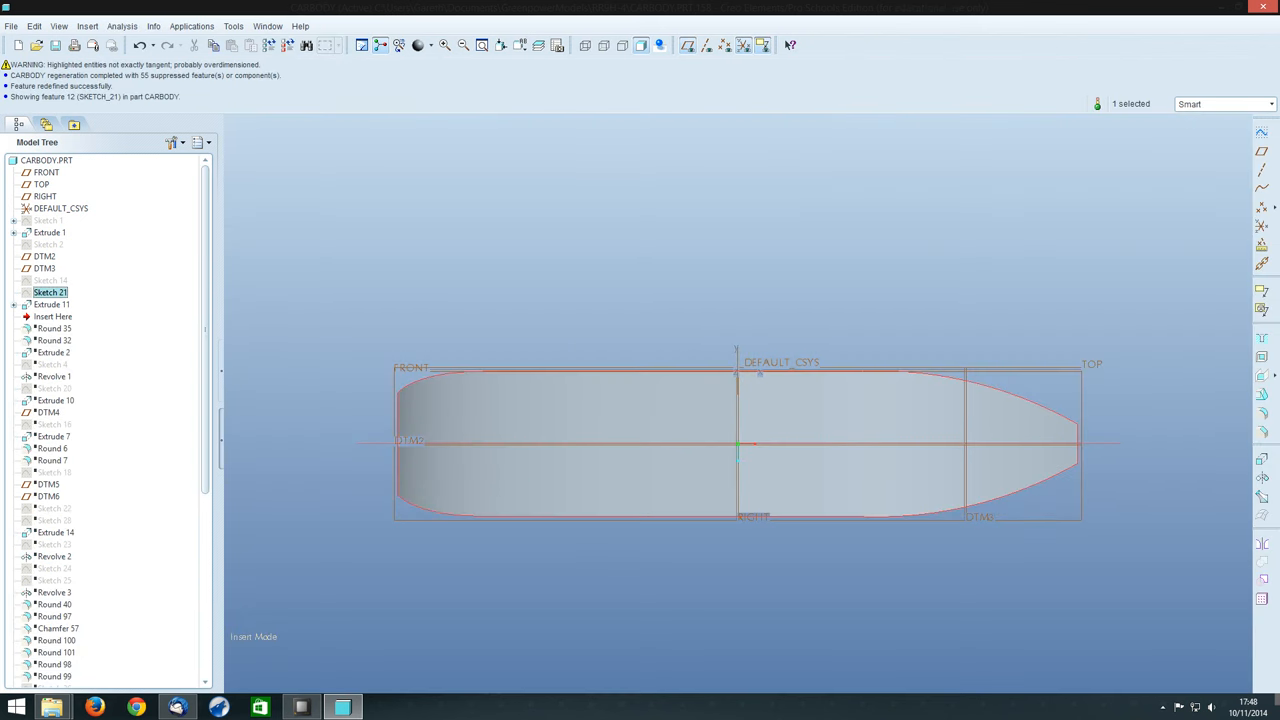
- Cut the body through with a Remove Material extrude from Sketch 21
right_click(50, 304)
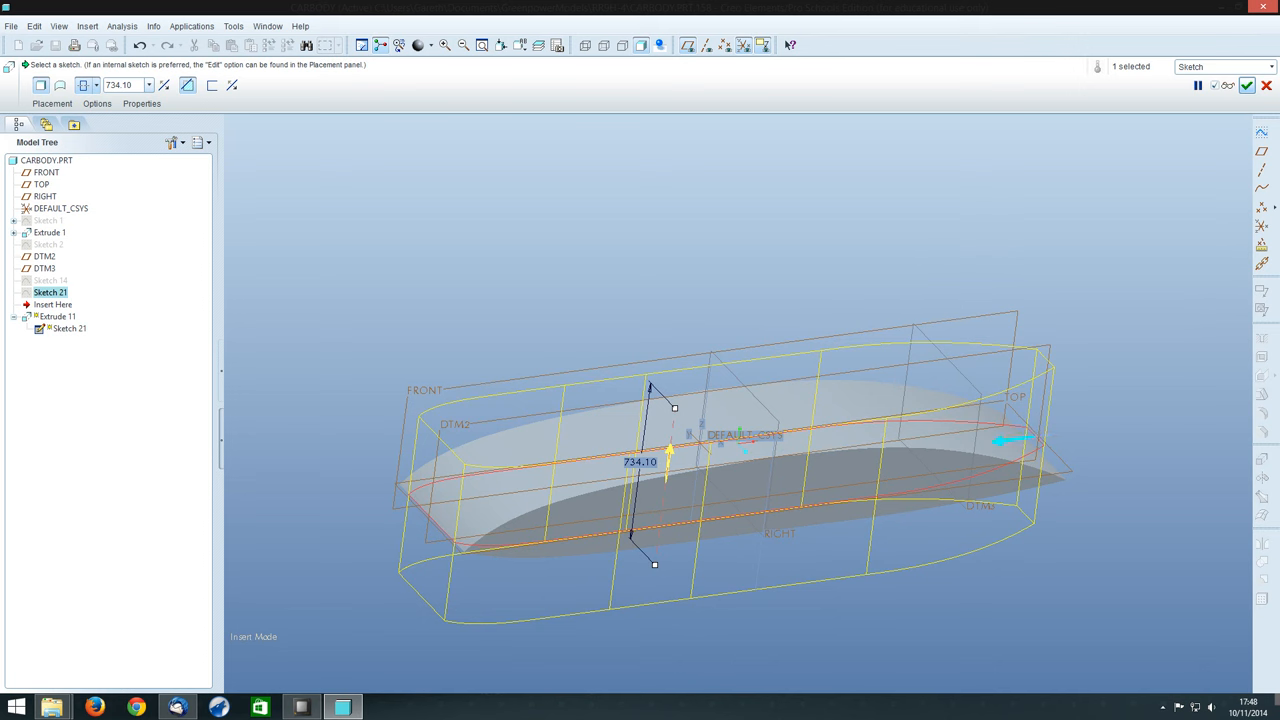
drag(700, 470, 700, 430)
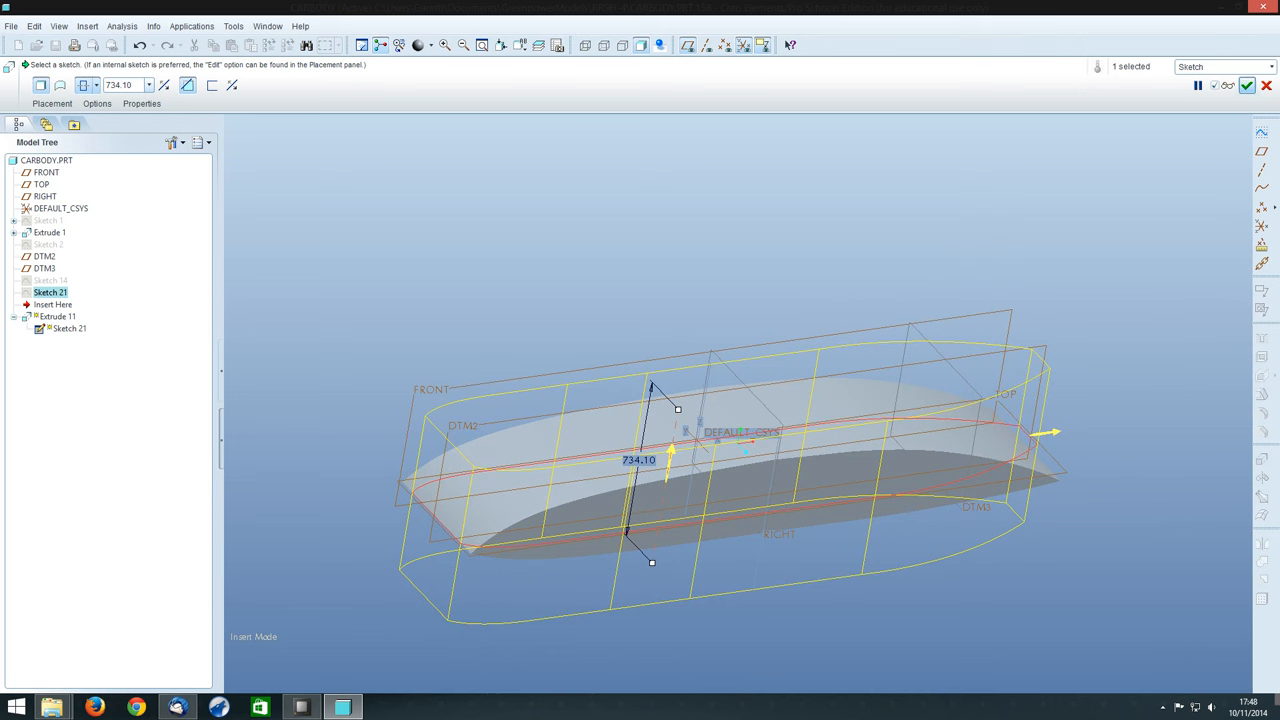
click(1246, 84)
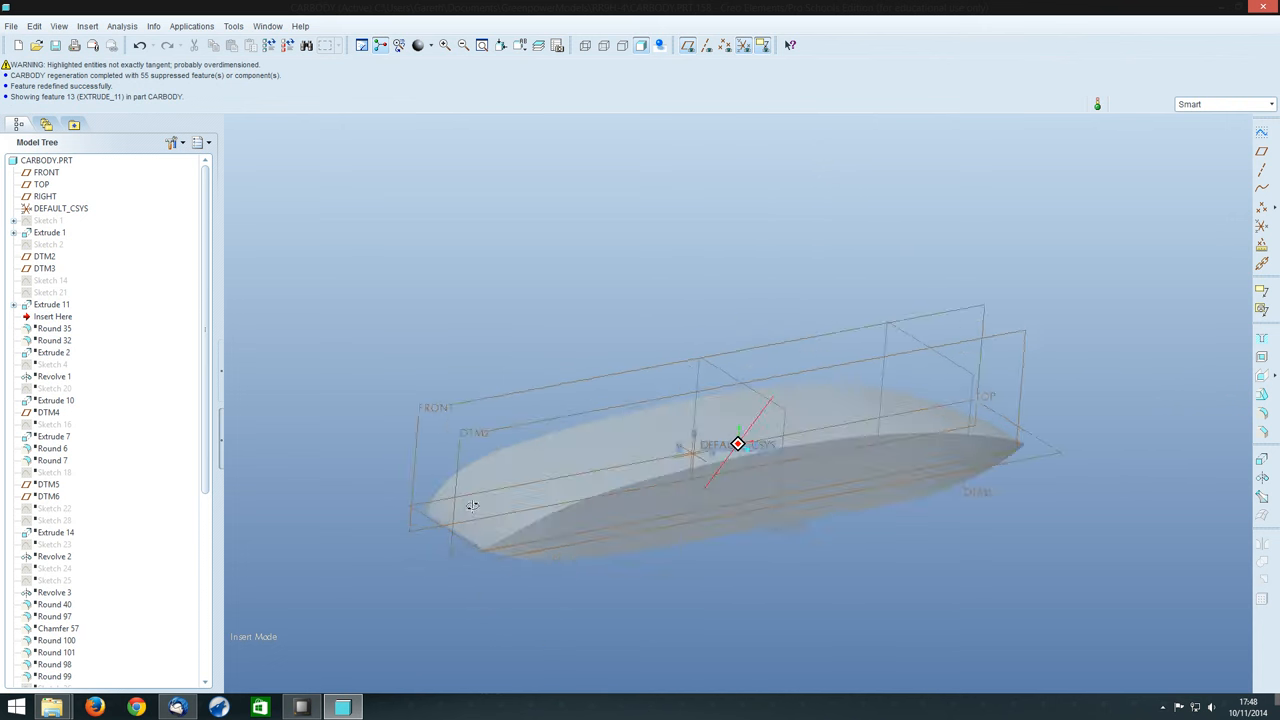
- Move Insert Here past Round 32 and on to after Extrude 14, restoring rounds, cockpit and helmet
drag(472, 504, 444, 538)
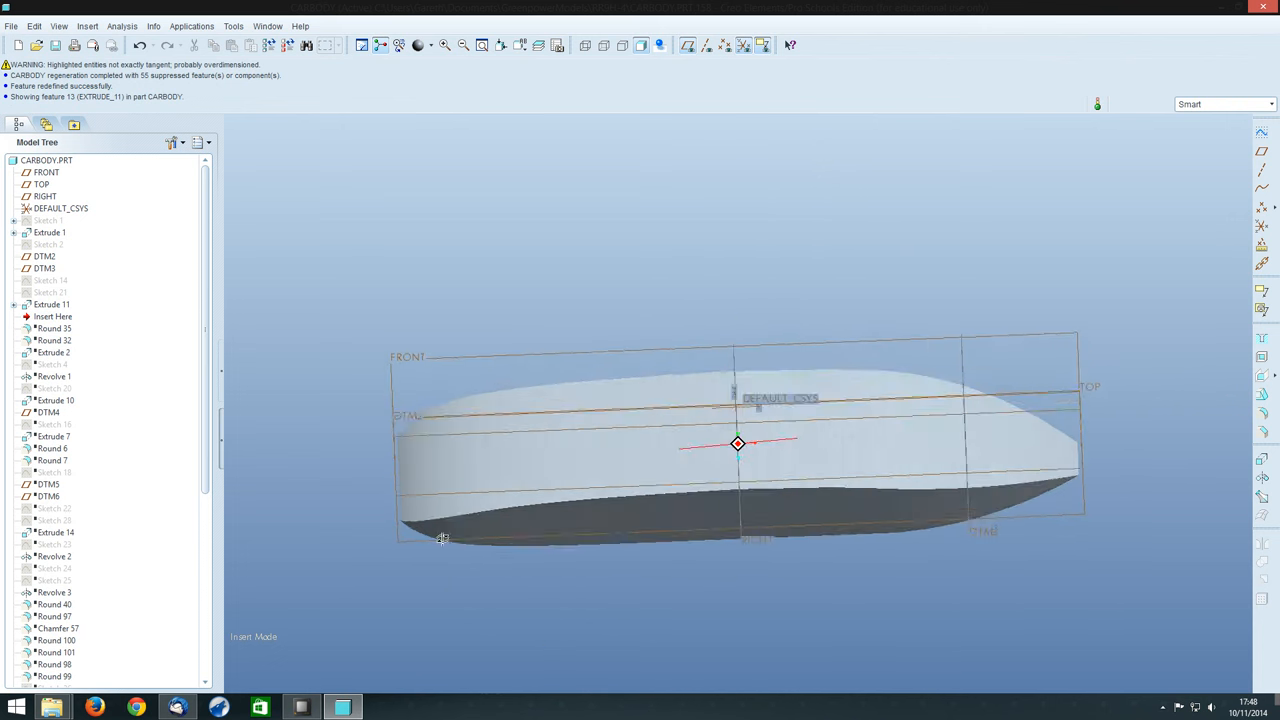
drag(738, 444, 738, 430)
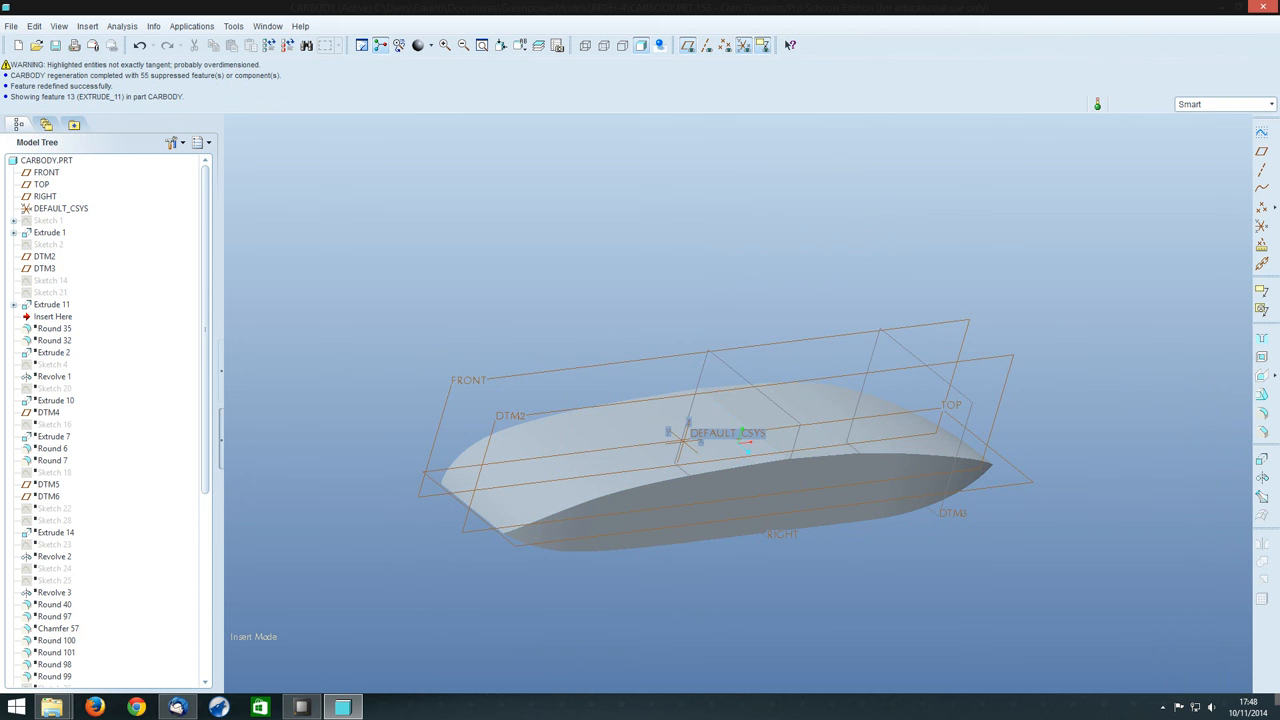
click(52, 316)
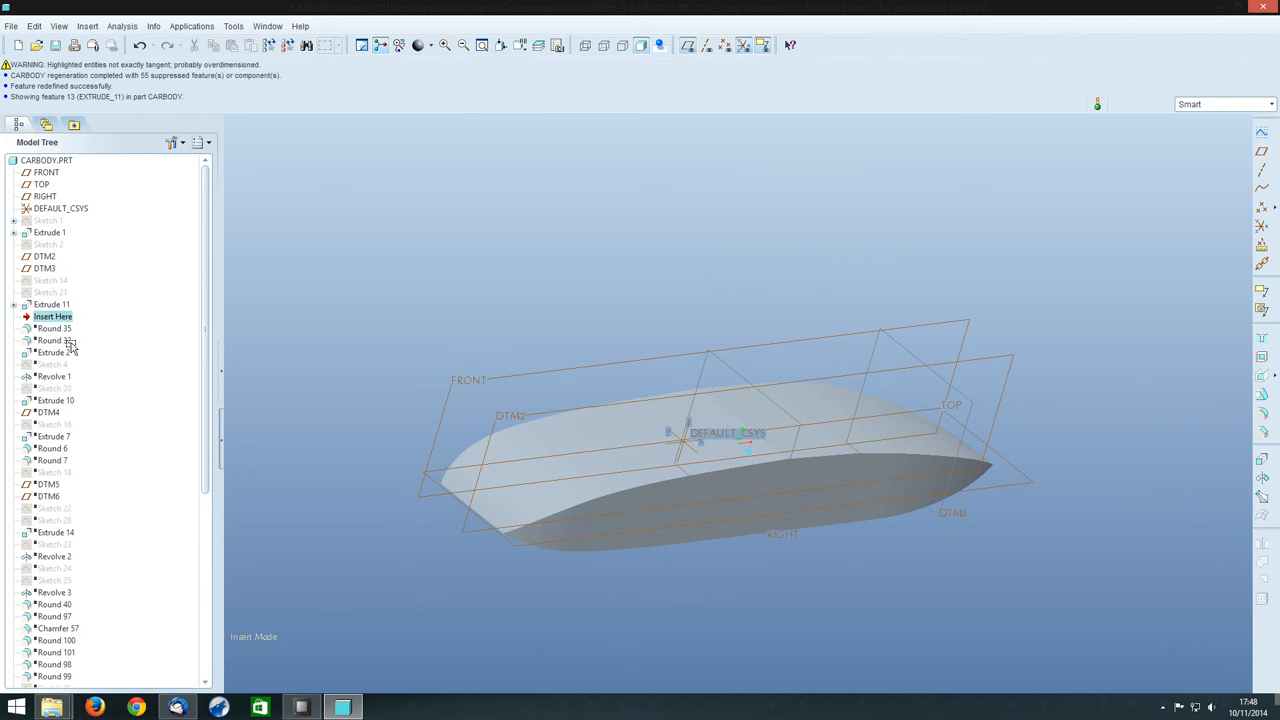
mouse_move(704, 480)
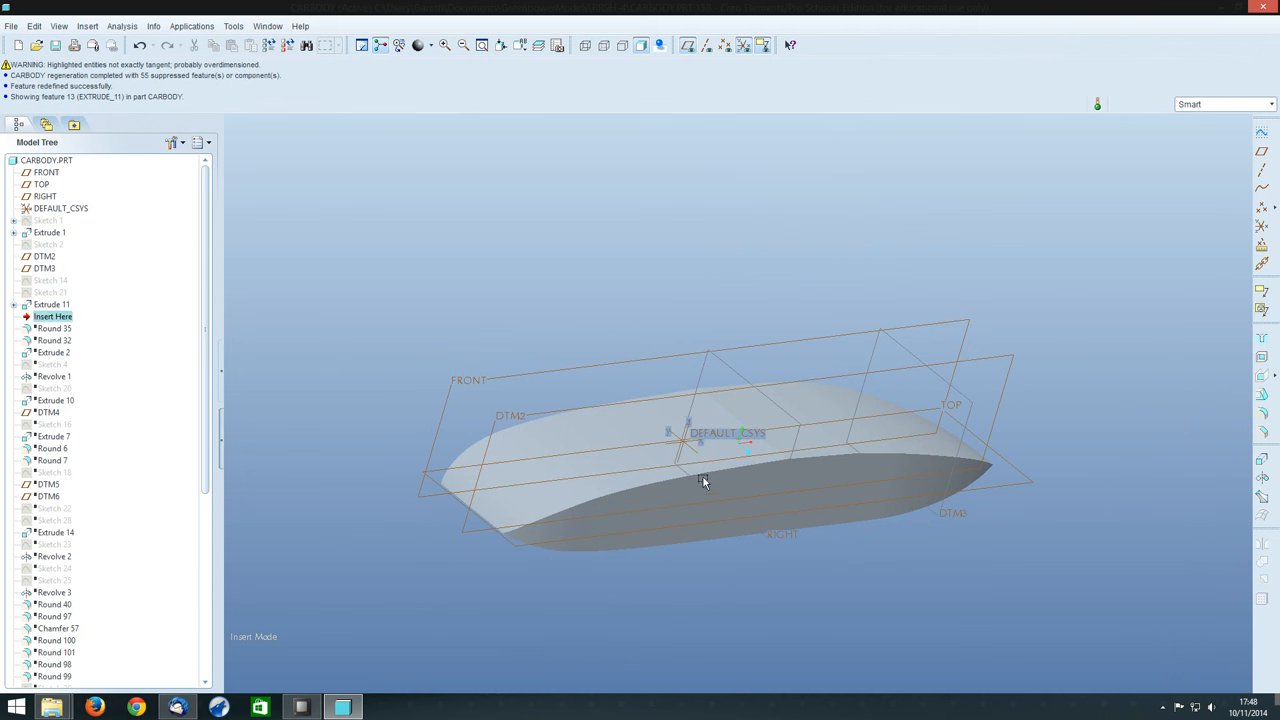
mouse_move(1016, 632)
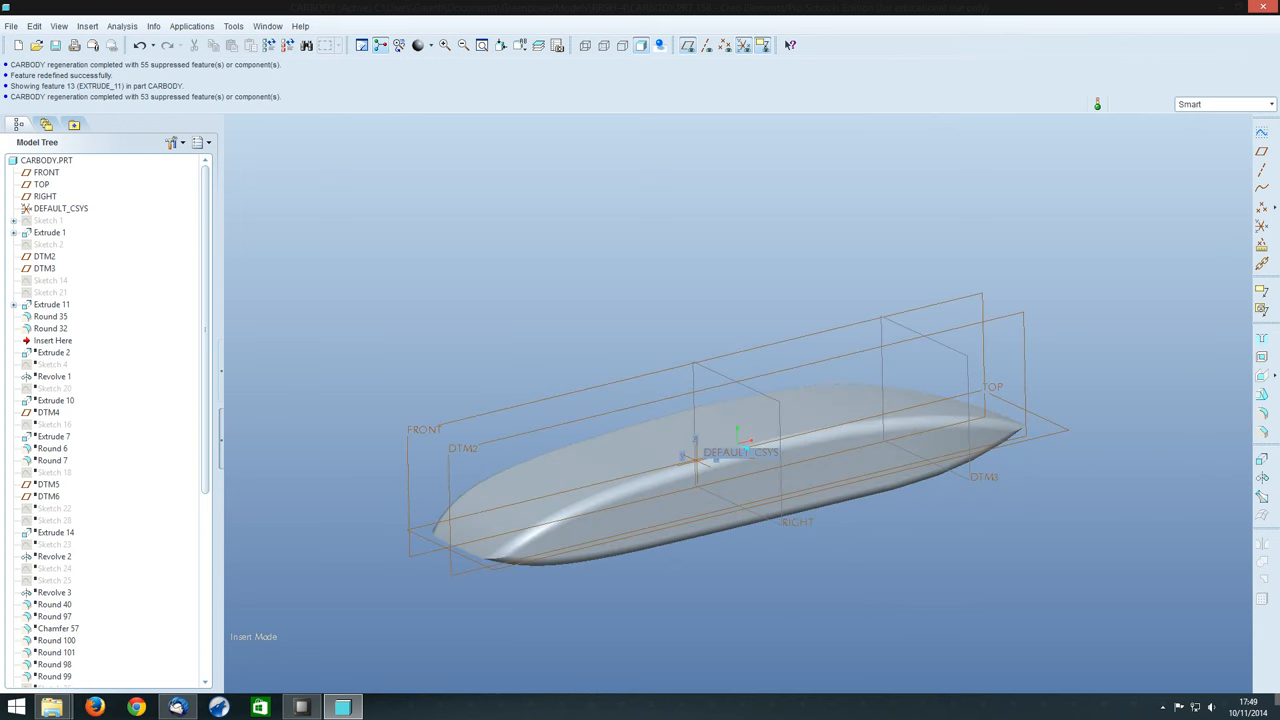
click(52, 340)
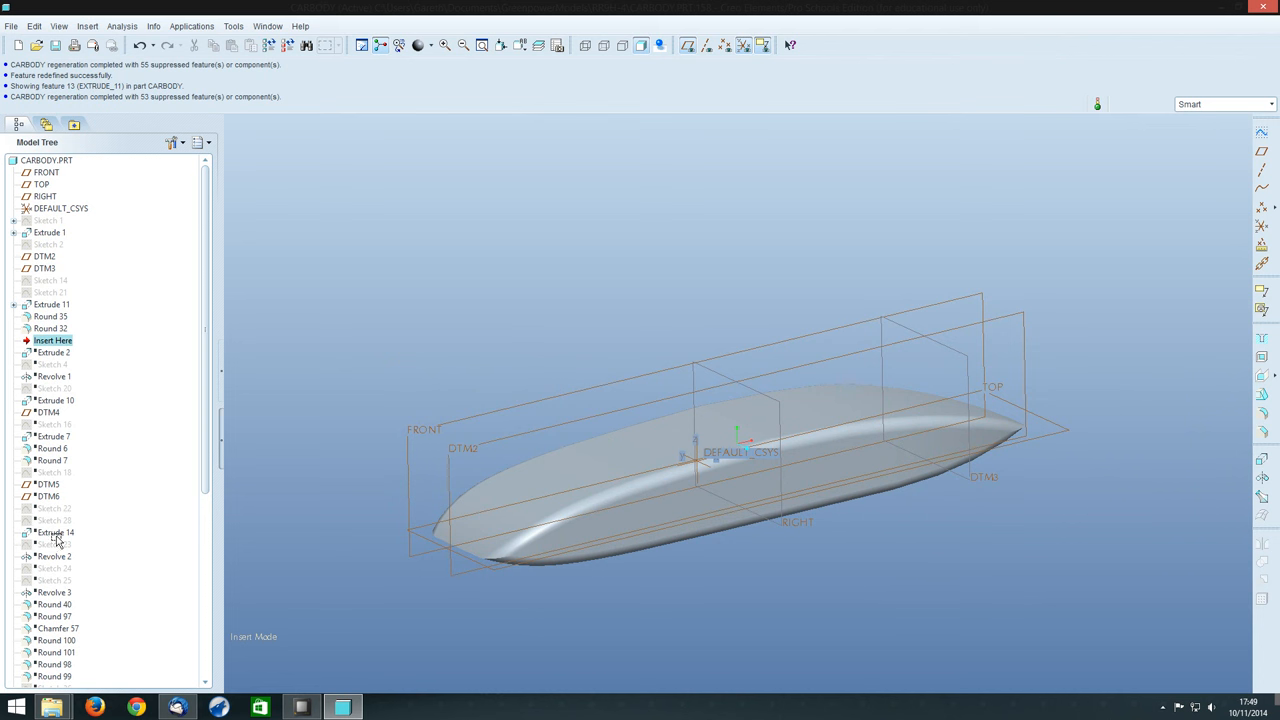
mouse_move(524, 496)
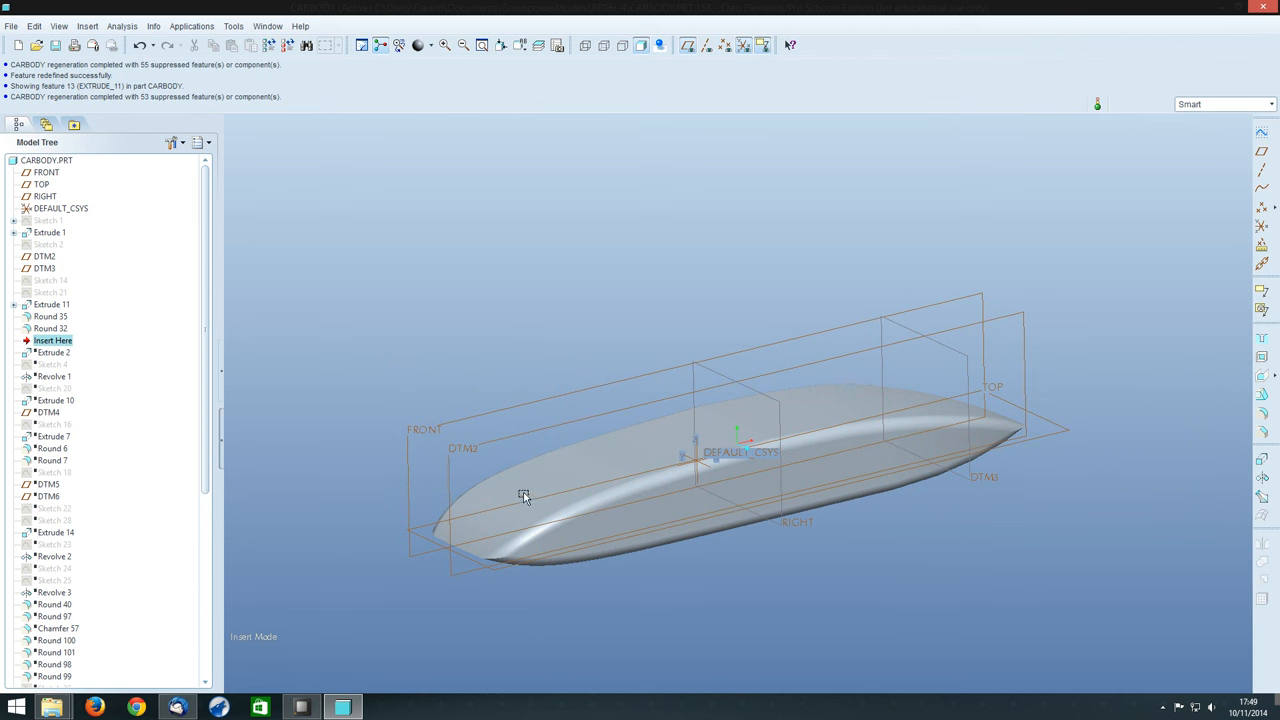
mouse_move(484, 494)
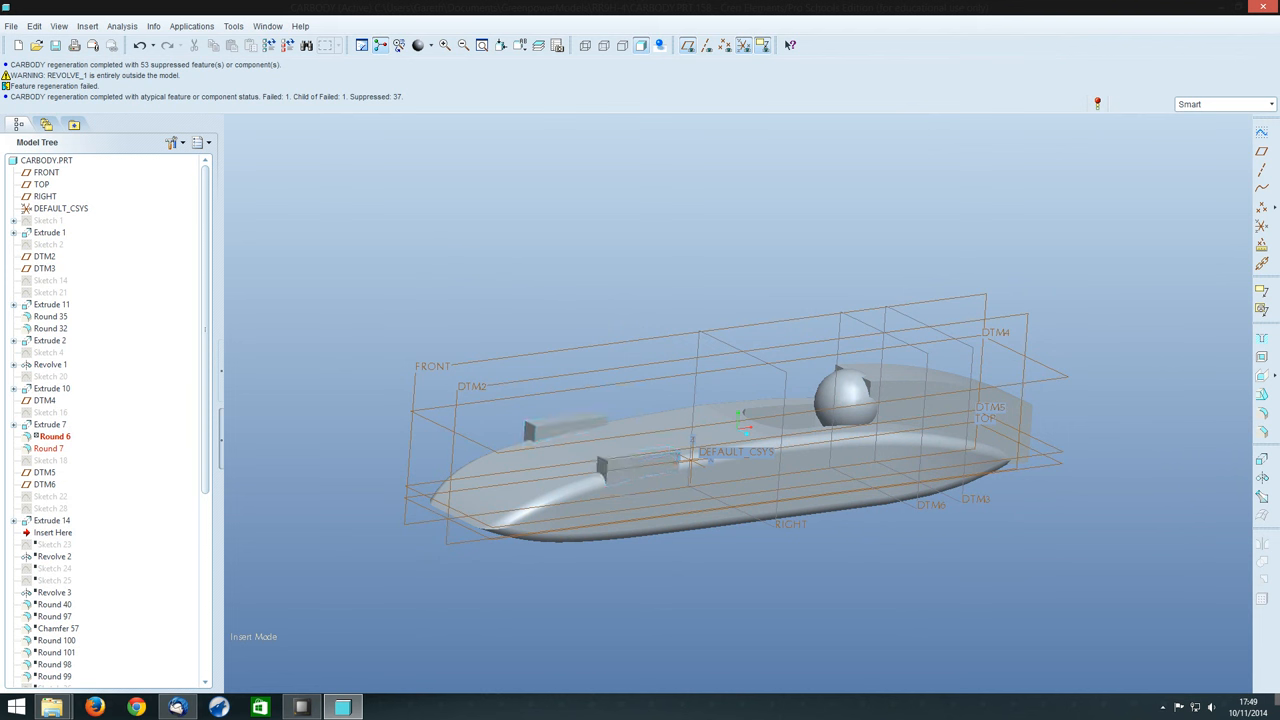
click(56, 436)
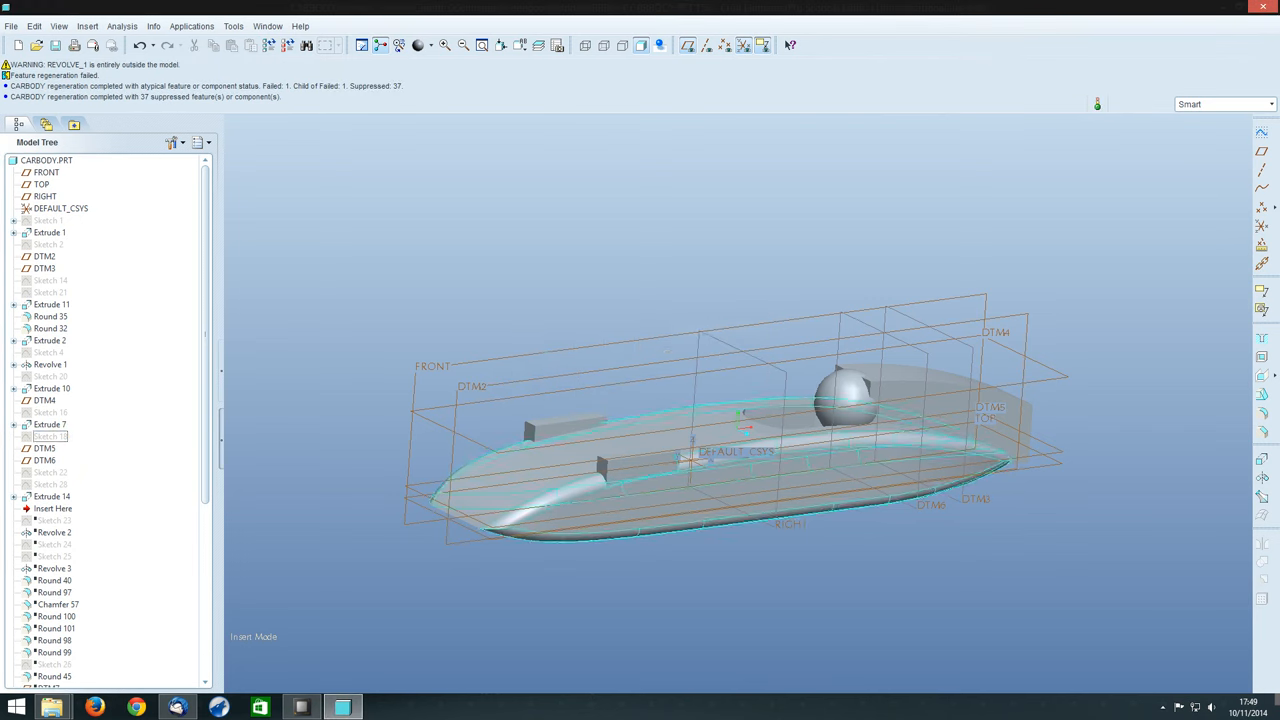
click(48, 424)
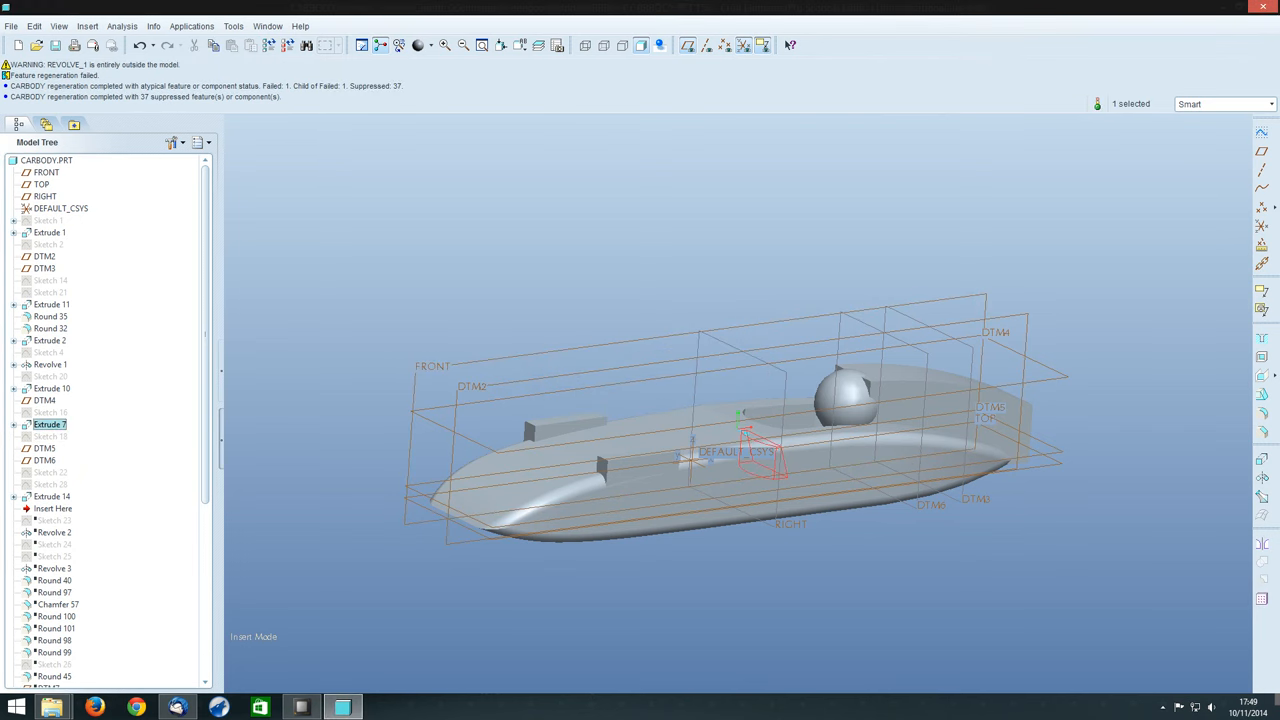
click(50, 364)
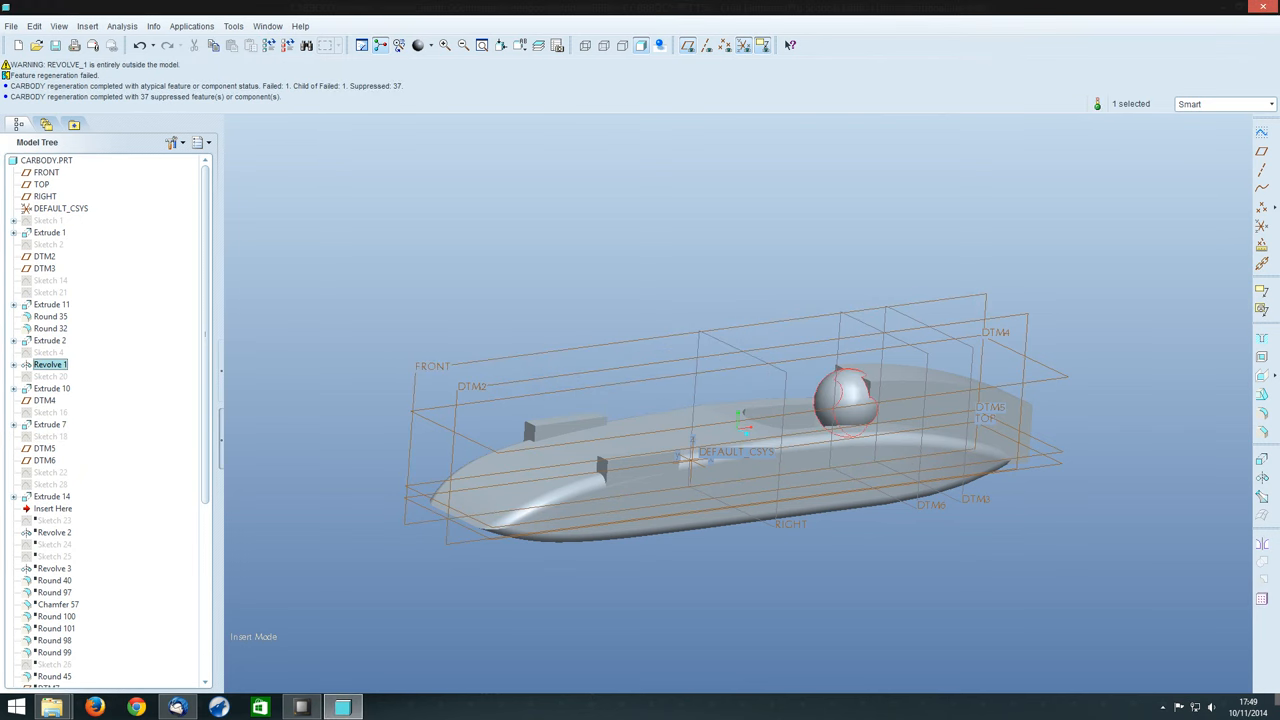
right_click(56, 376)
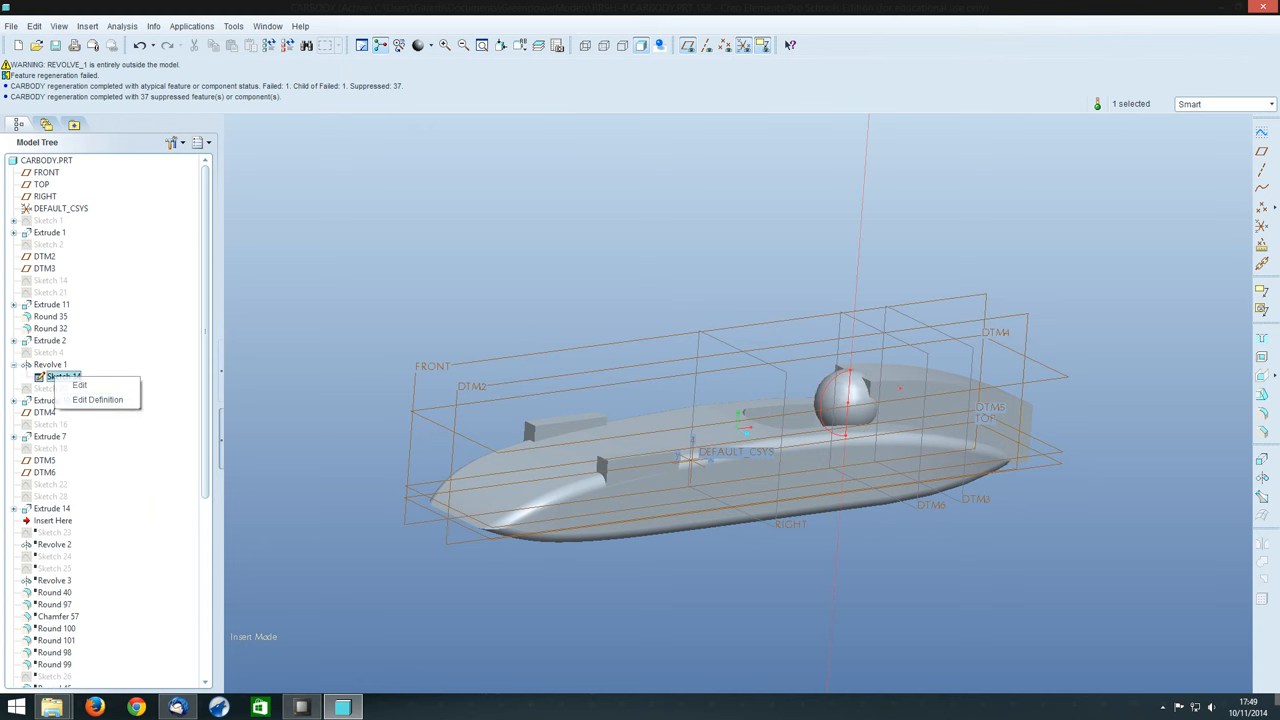
click(96, 400)
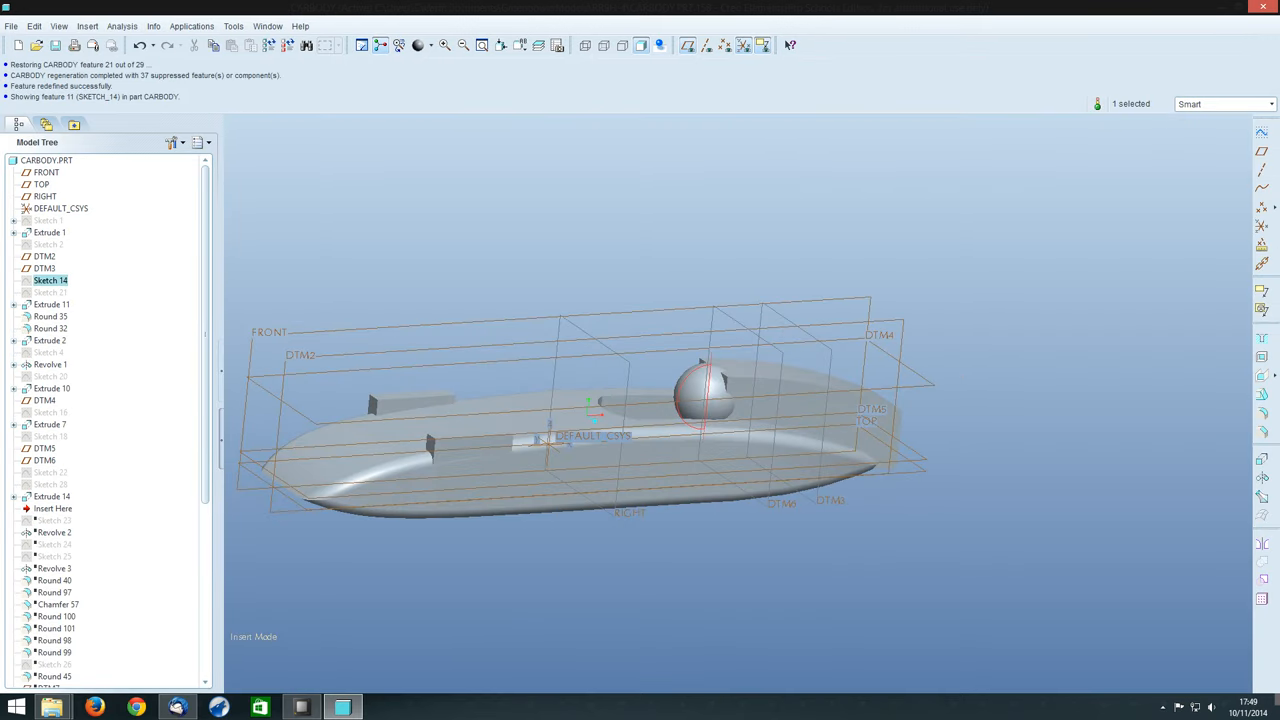
right_click(44, 364)
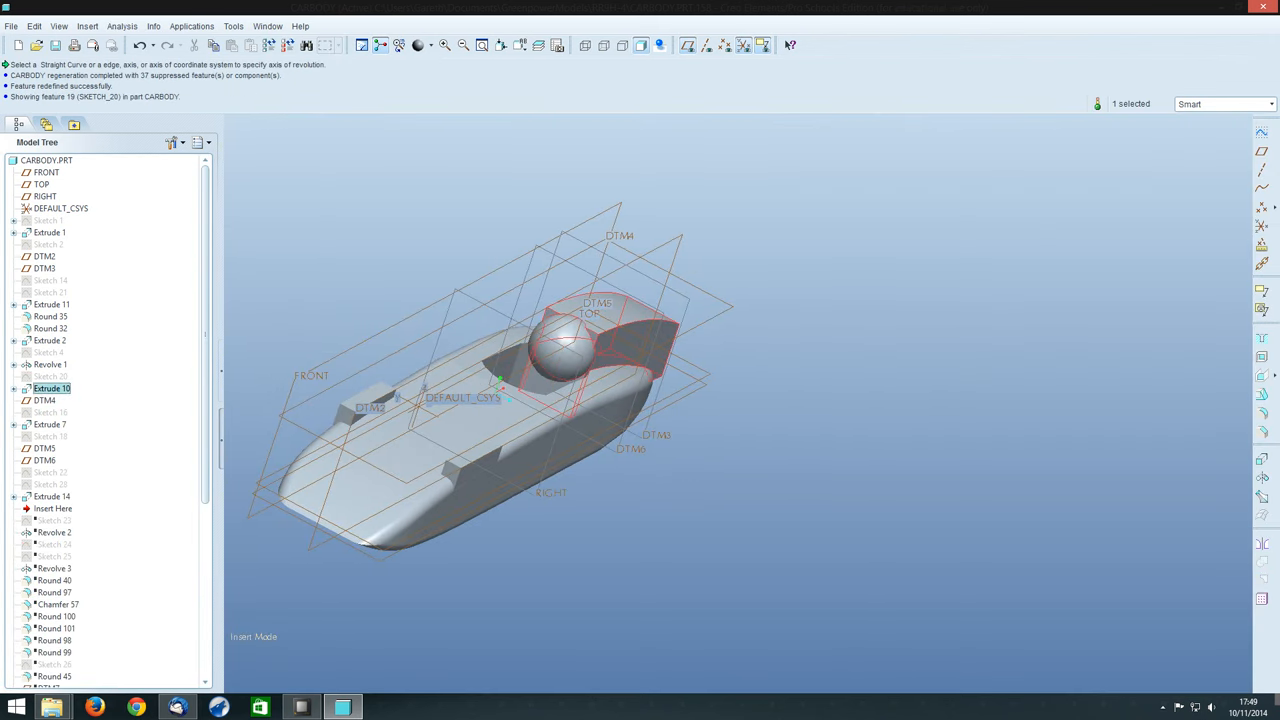
right_click(52, 388)
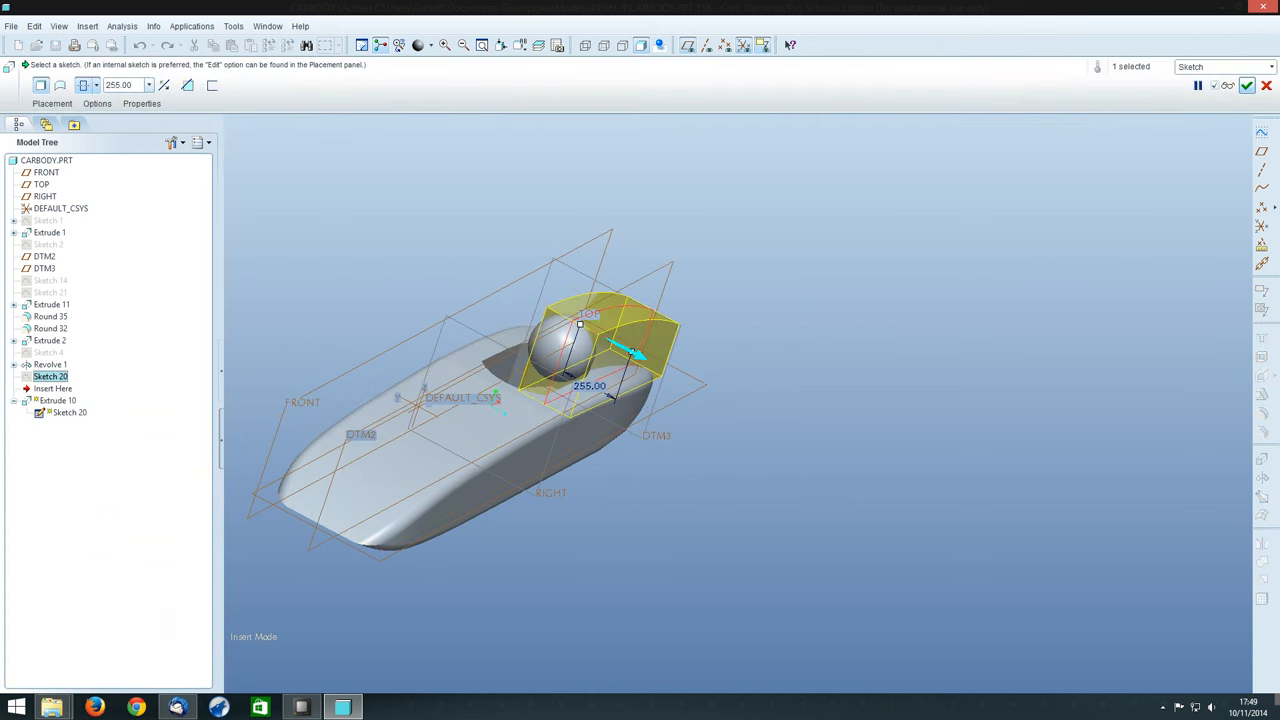
- Confirm Extrude 10's 255-deep fairing block behind the helmet
click(1246, 84)
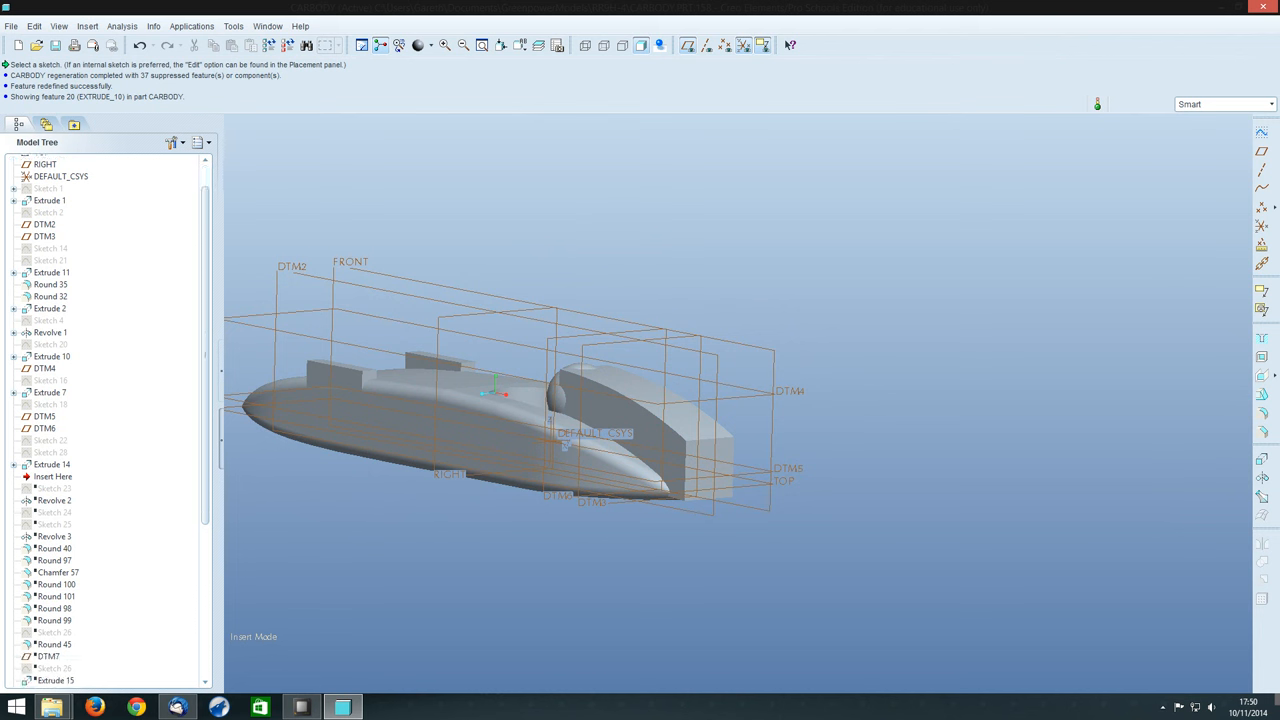
- Move Insert Here below Round 40 and highlight Revolve 3 wheel arch
click(52, 476)
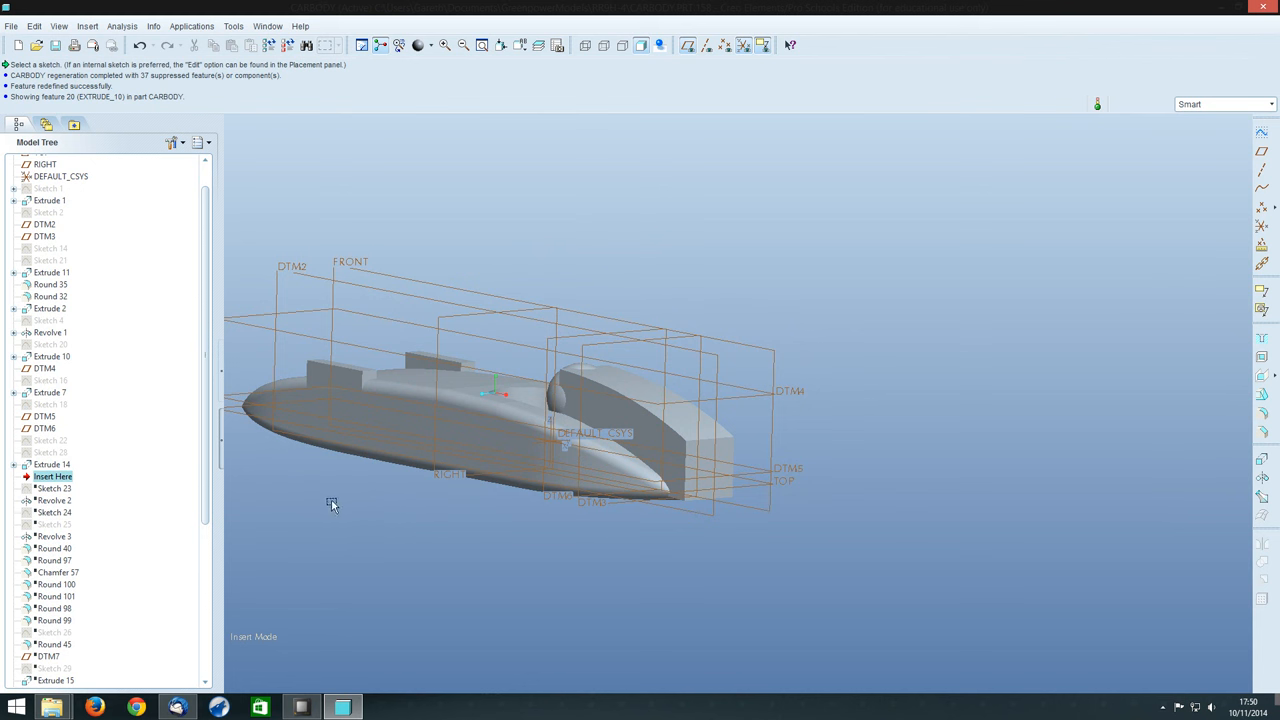
mouse_move(524, 444)
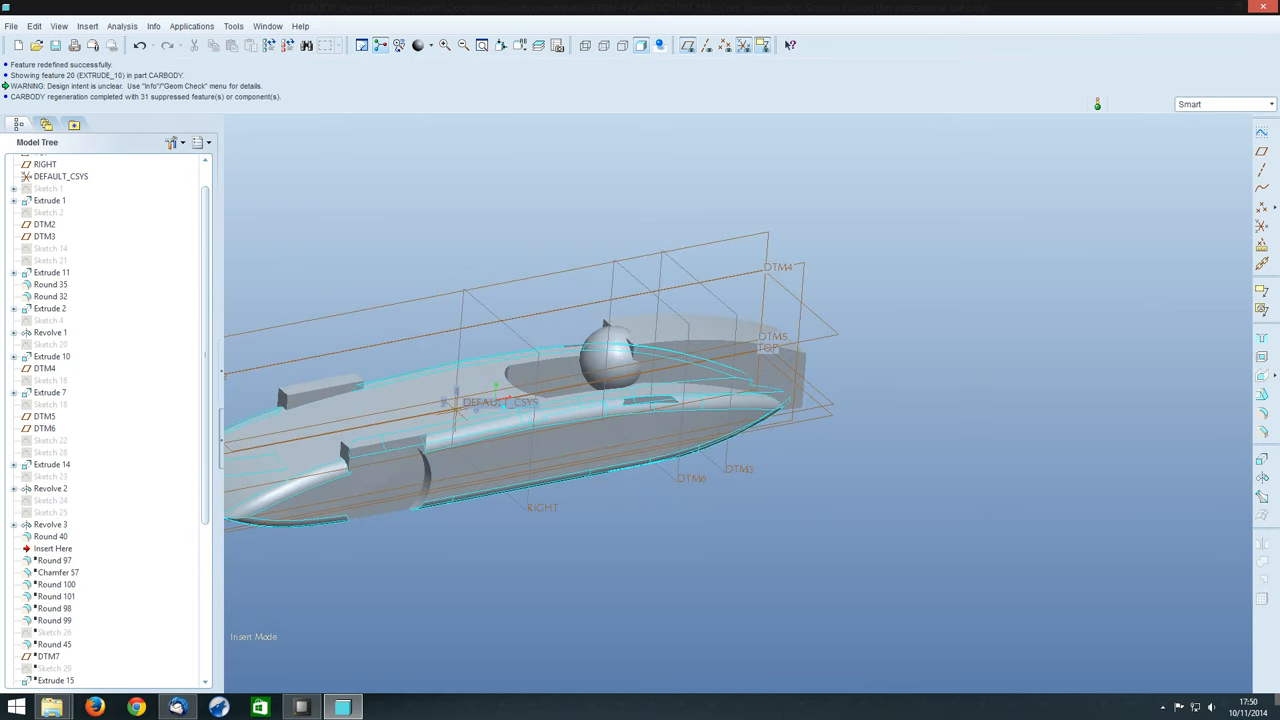
click(48, 488)
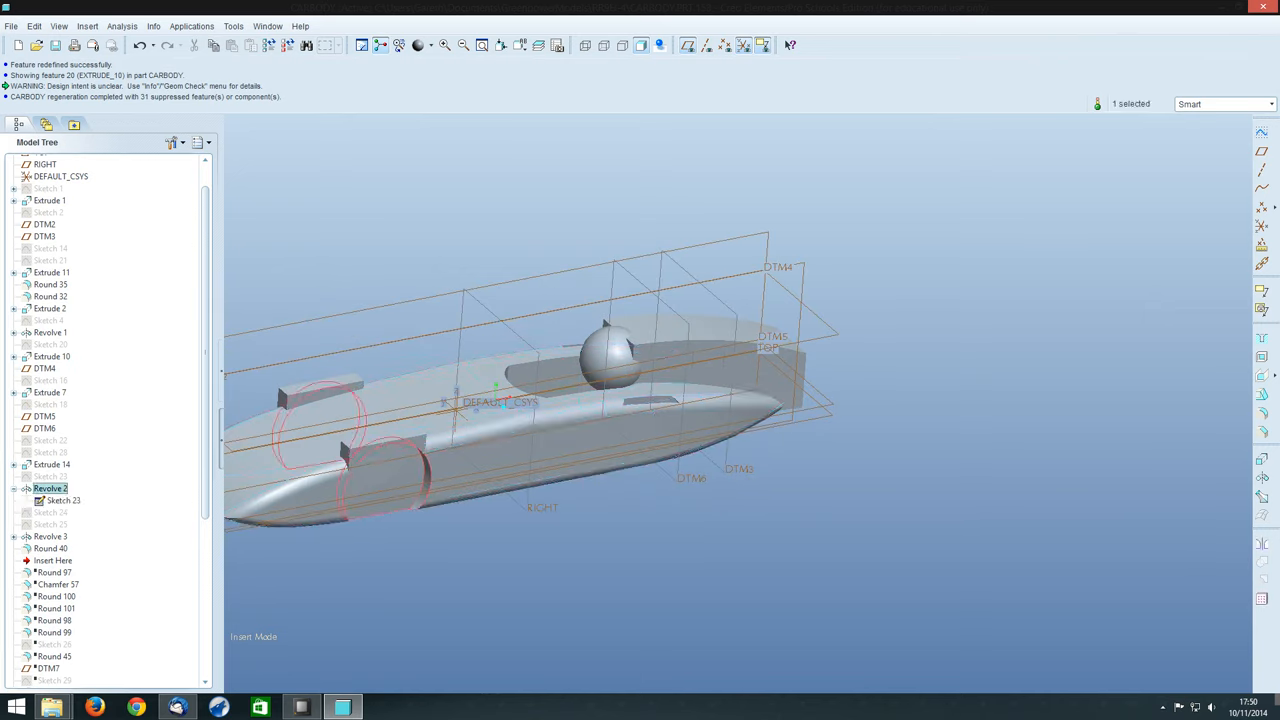